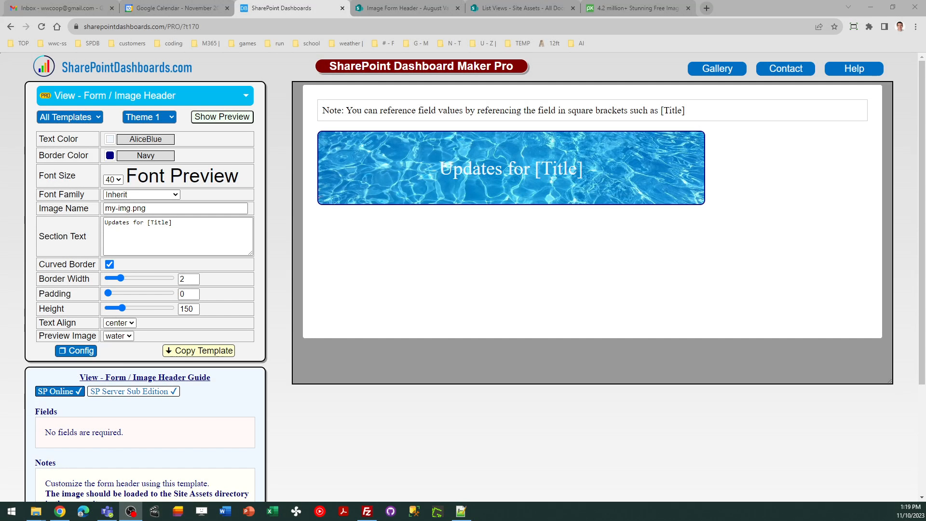
pyautogui.moveTo(303, 212)
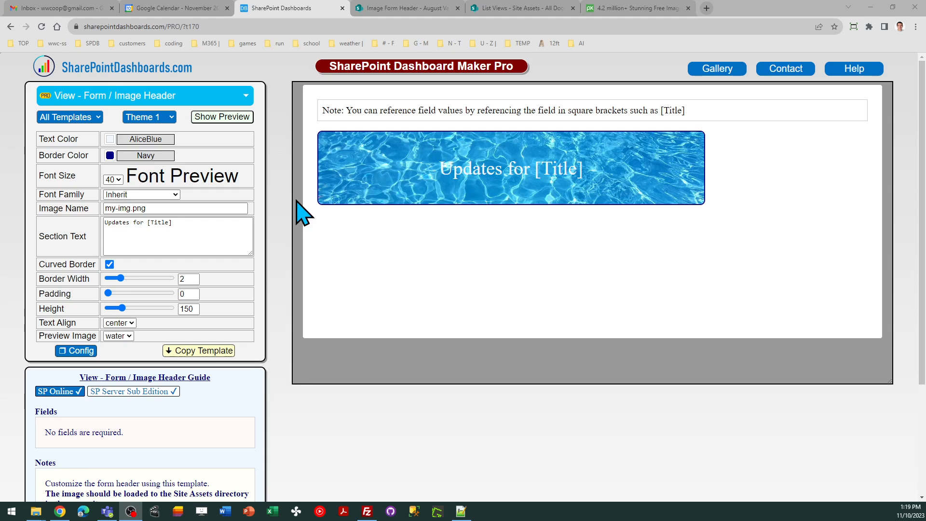
pyautogui.moveTo(420, 88)
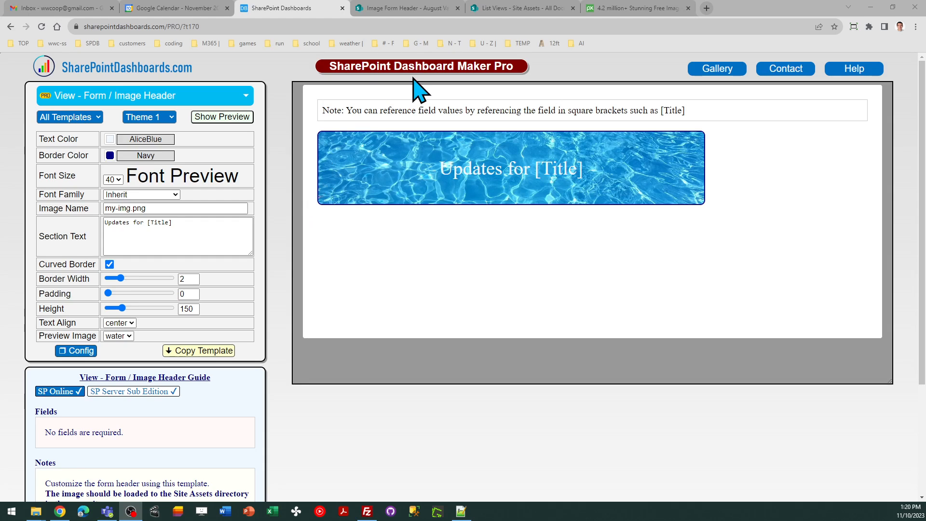
# View the August Vacation item in the Image Form Header list, then close its form.
pyautogui.click(404, 8)
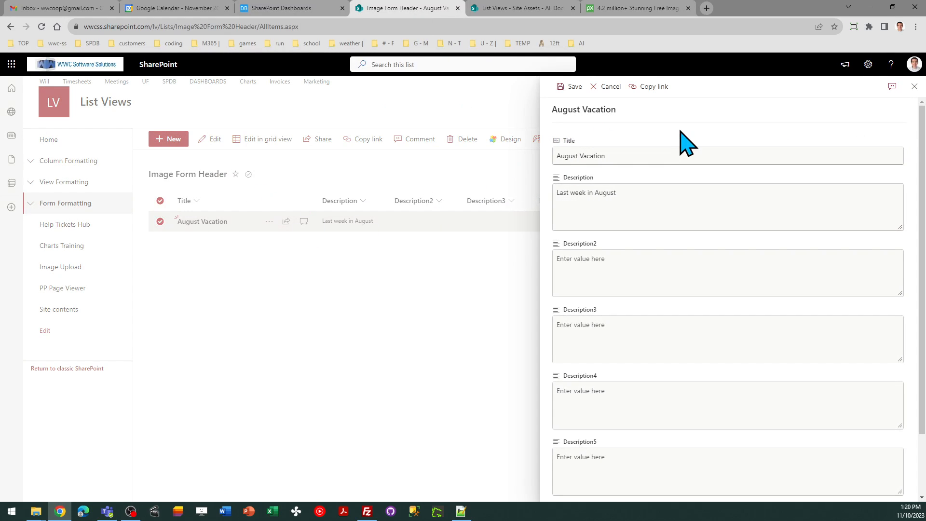
pyautogui.moveTo(570, 133)
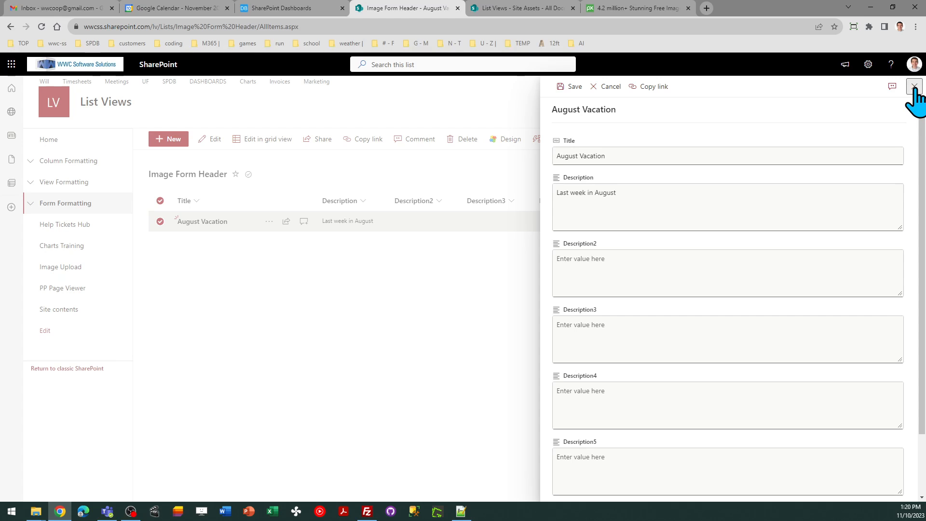
pyautogui.click(914, 86)
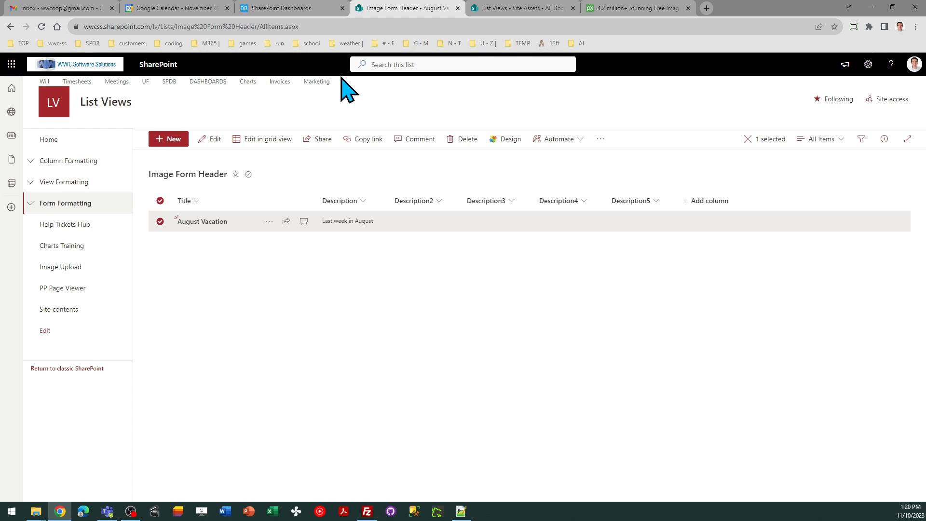
pyautogui.moveTo(353, 109)
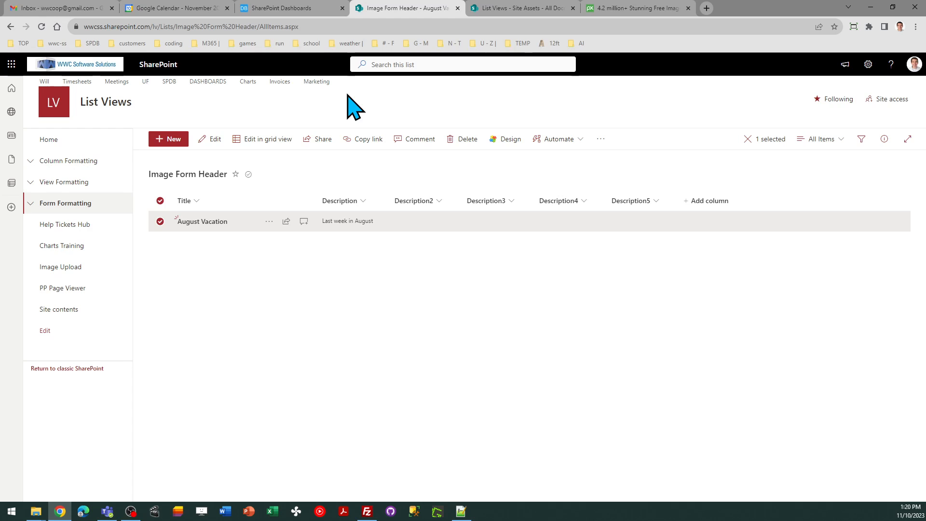
# Return to the Image Header template builder with its water banner preview.
pyautogui.click(289, 8)
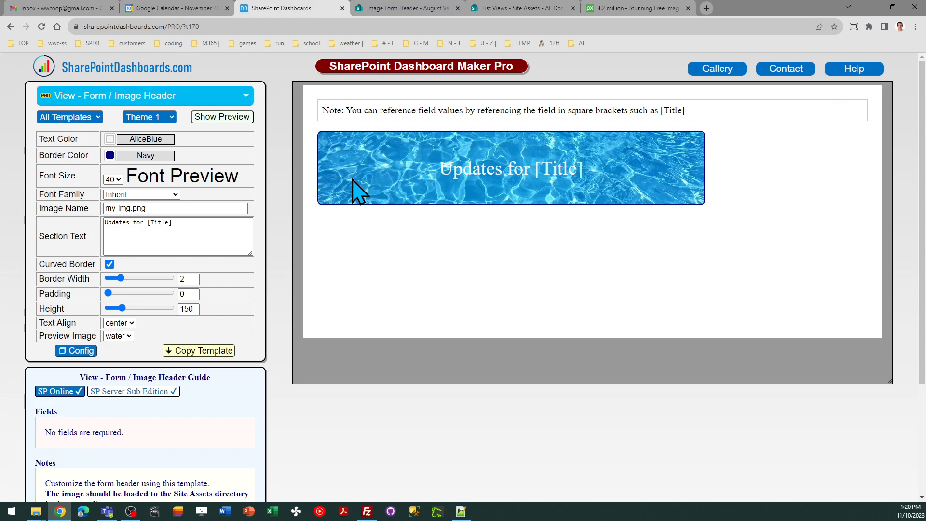
pyautogui.moveTo(552, 106)
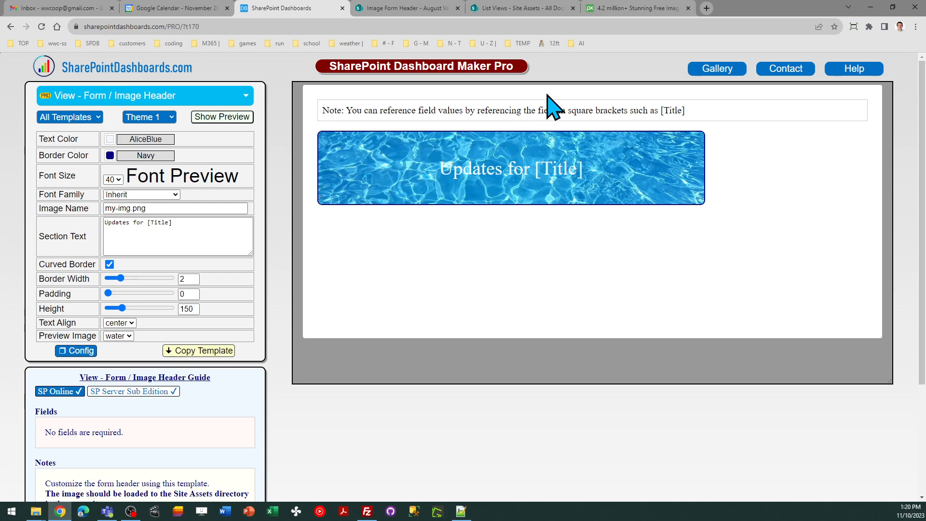
pyautogui.moveTo(643, 29)
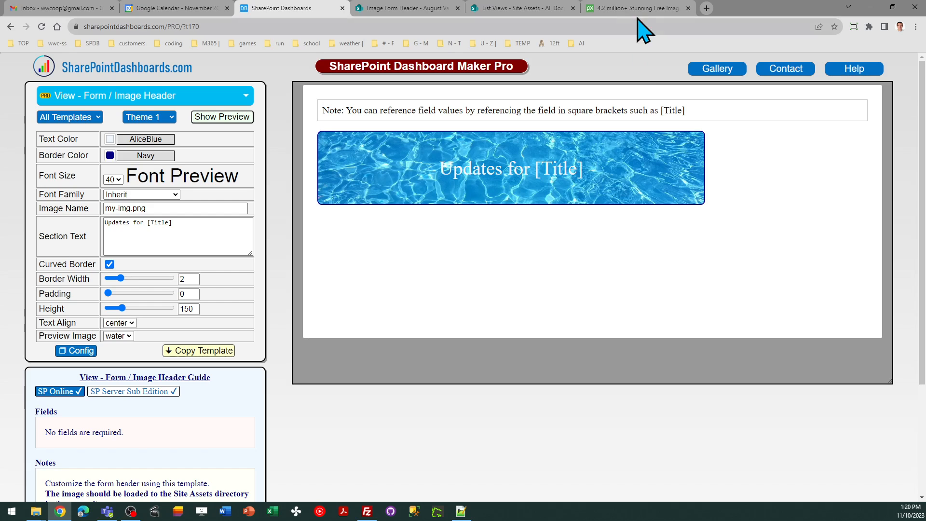
# Search Pixabay for free images of 'stars'.
pyautogui.click(634, 7)
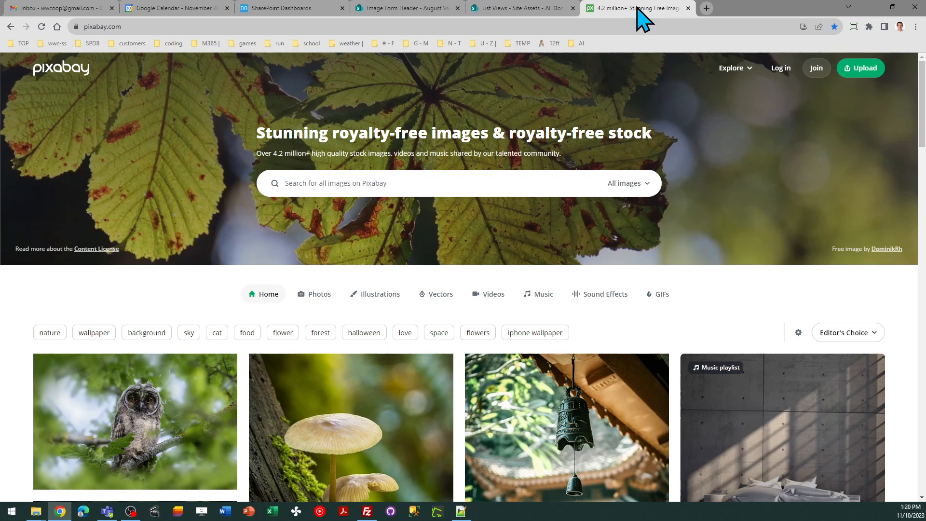
pyautogui.moveTo(615, 20)
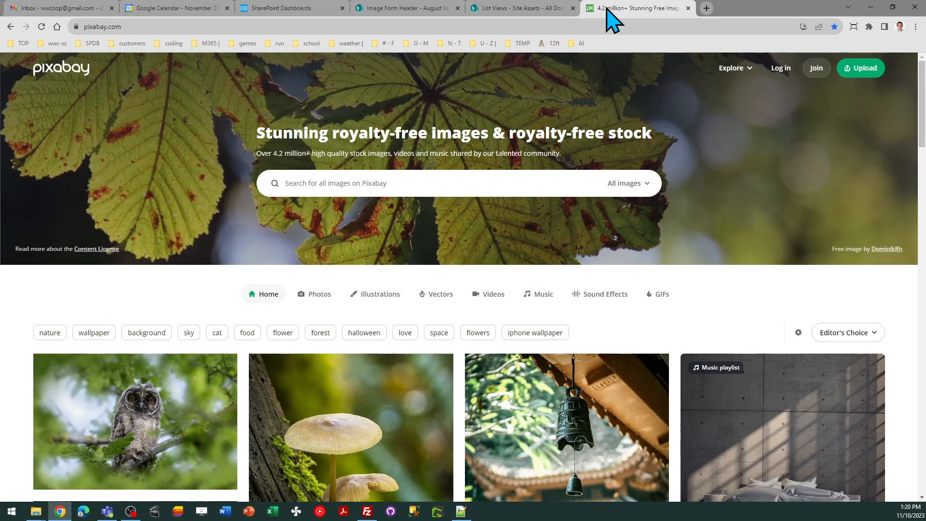
pyautogui.moveTo(520, 8)
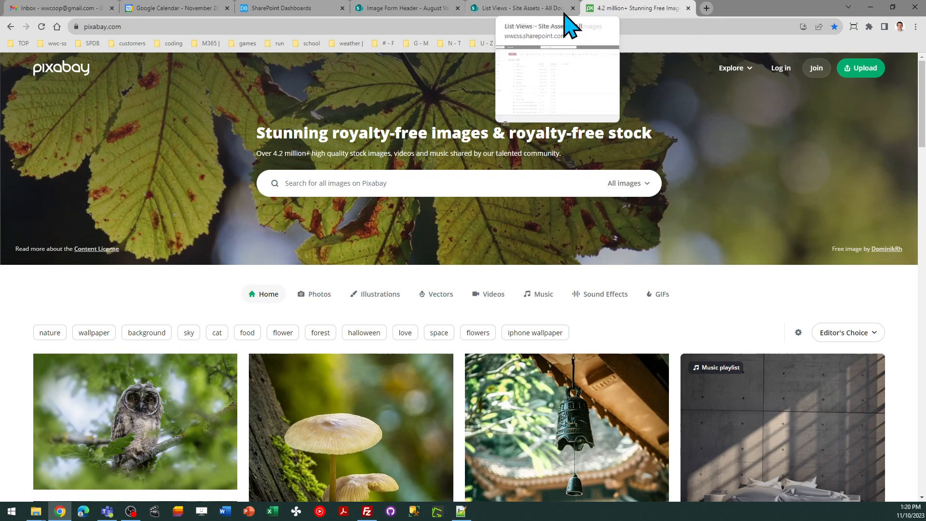
pyautogui.moveTo(423, 186)
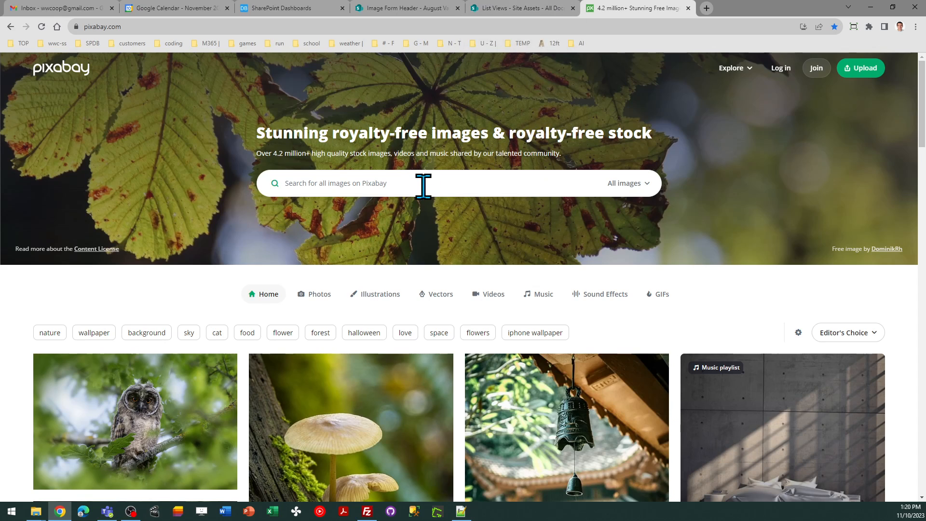
pyautogui.write('stars')
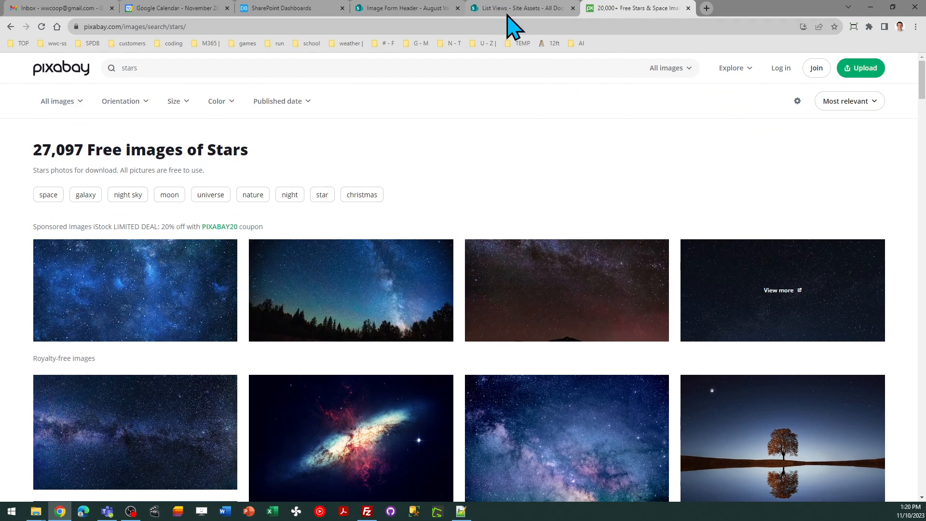
pyautogui.moveTo(520, 7)
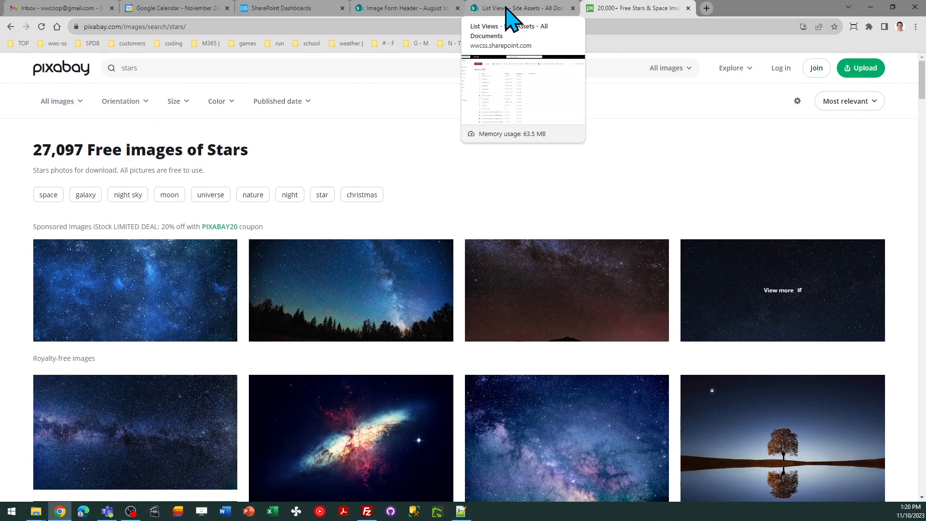
# Check the Site Assets library to confirm milky-way.jpg is uploaded.
pyautogui.click(520, 8)
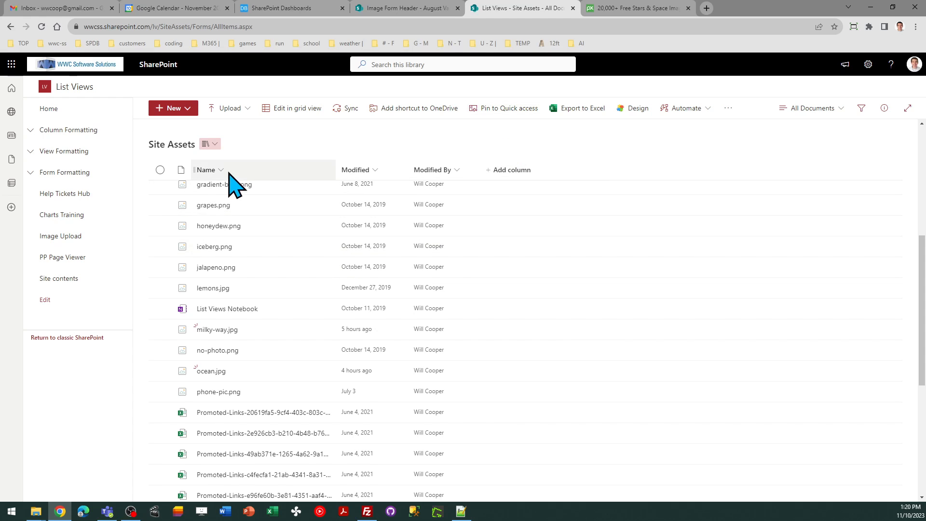
pyautogui.moveTo(167, 167)
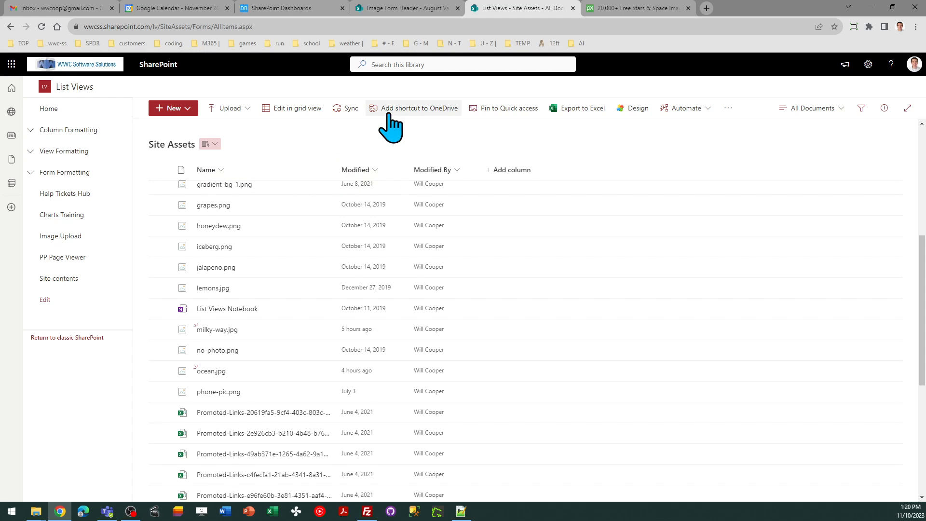
pyautogui.moveTo(401, 14)
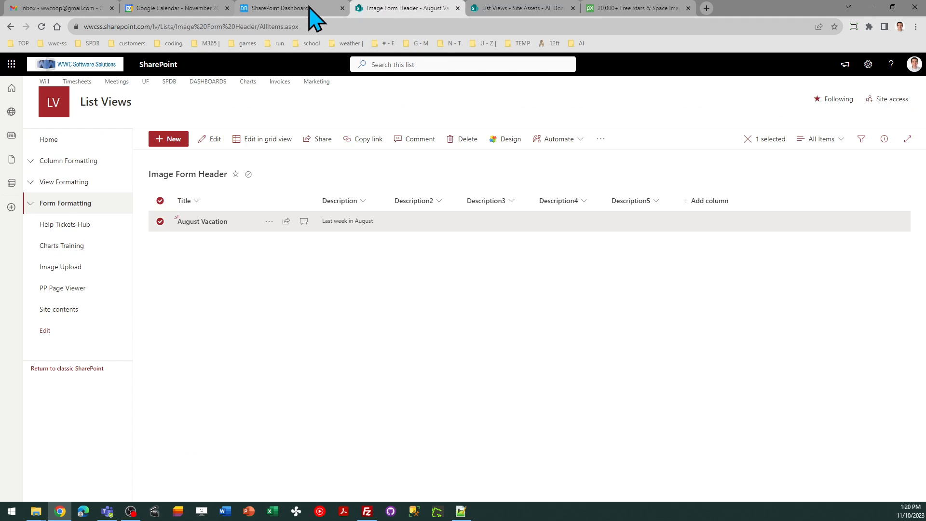
# Apply Theme 3 to the header: starry banner with white left-aligned 'Updates for [Title]'.
pyautogui.click(283, 7)
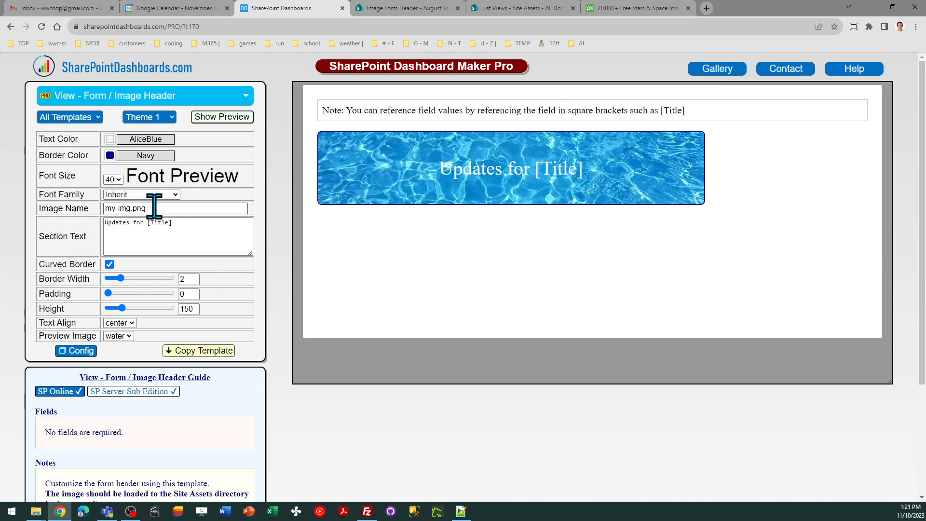
pyautogui.click(148, 116)
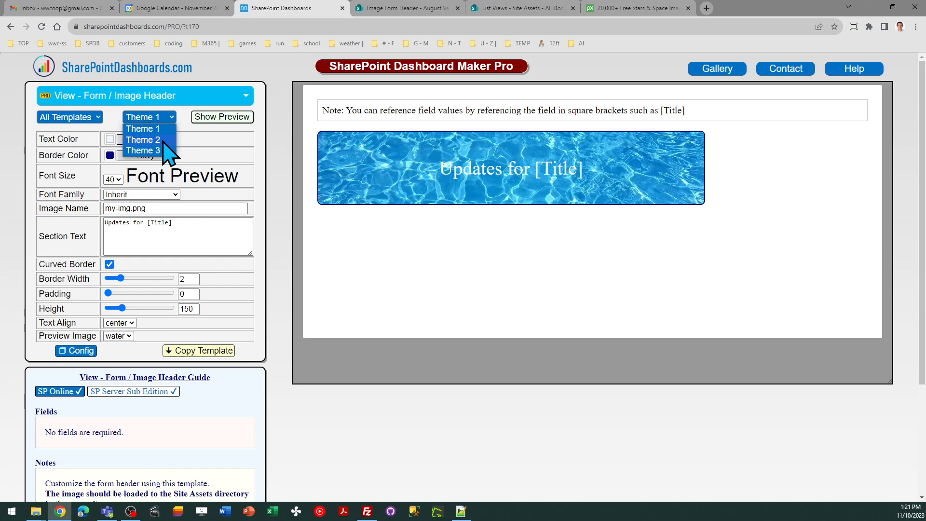
pyautogui.click(143, 151)
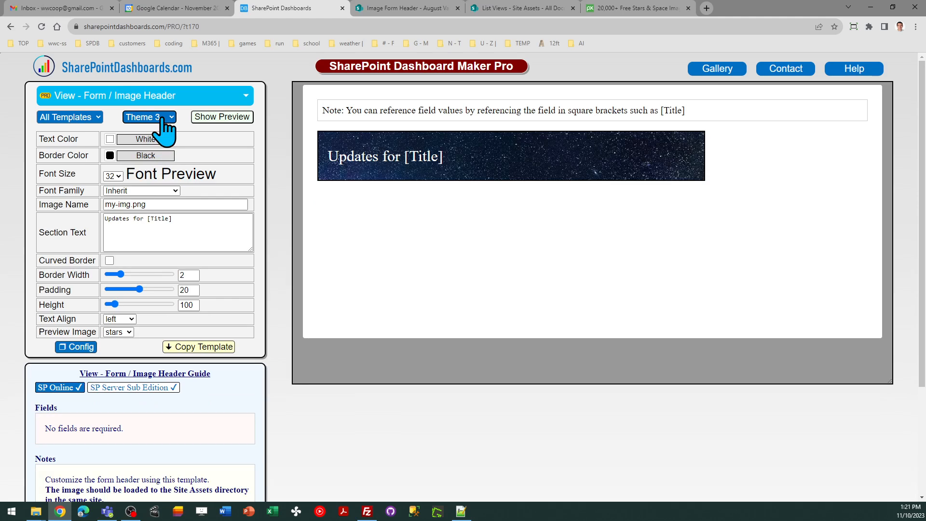
pyautogui.click(147, 116)
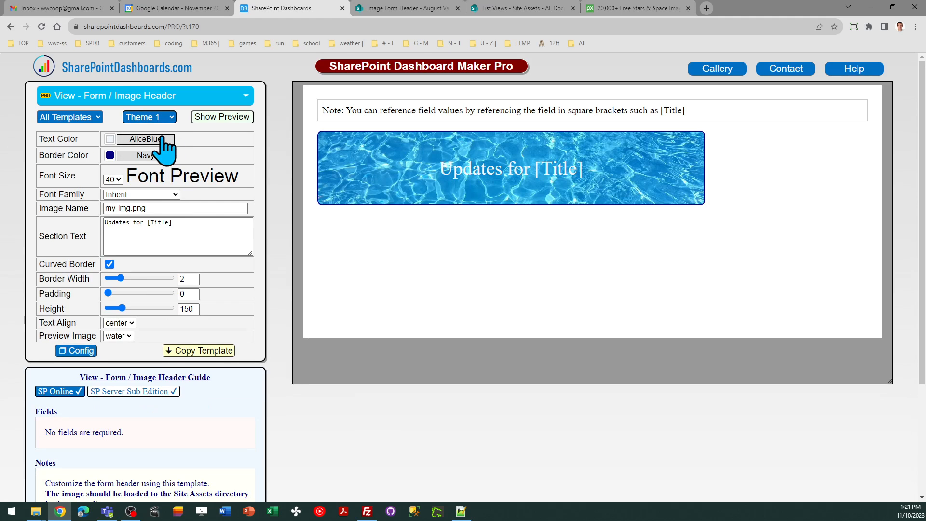
pyautogui.click(149, 116)
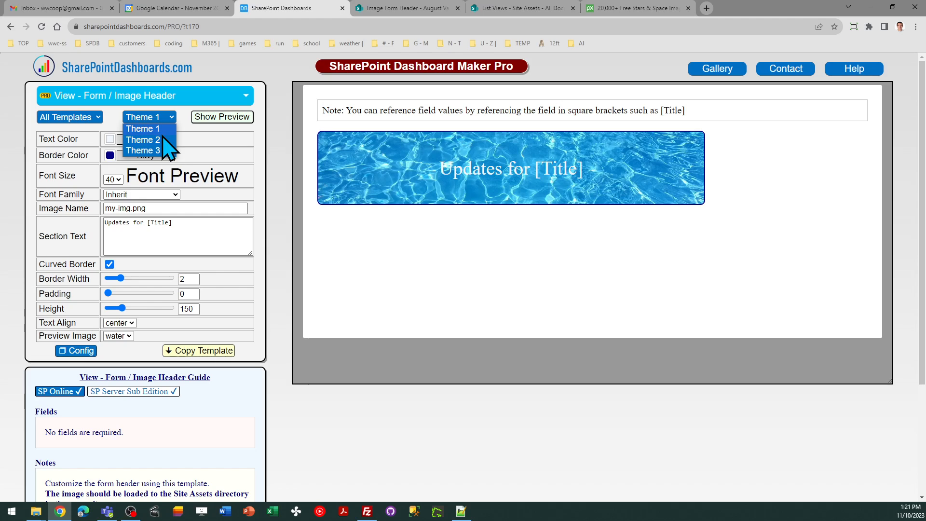
pyautogui.click(141, 151)
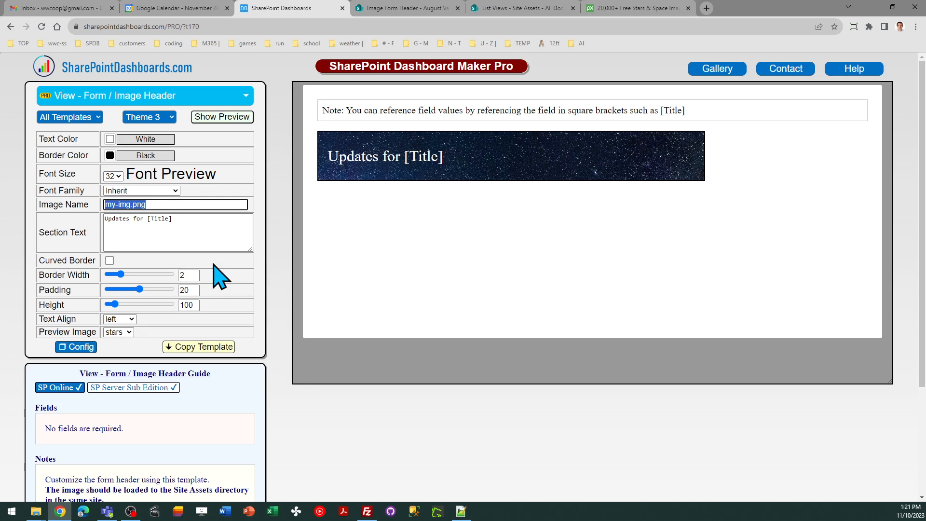
# Set the header's Image Name to milky-way.jpg.
pyautogui.write('milky-way')
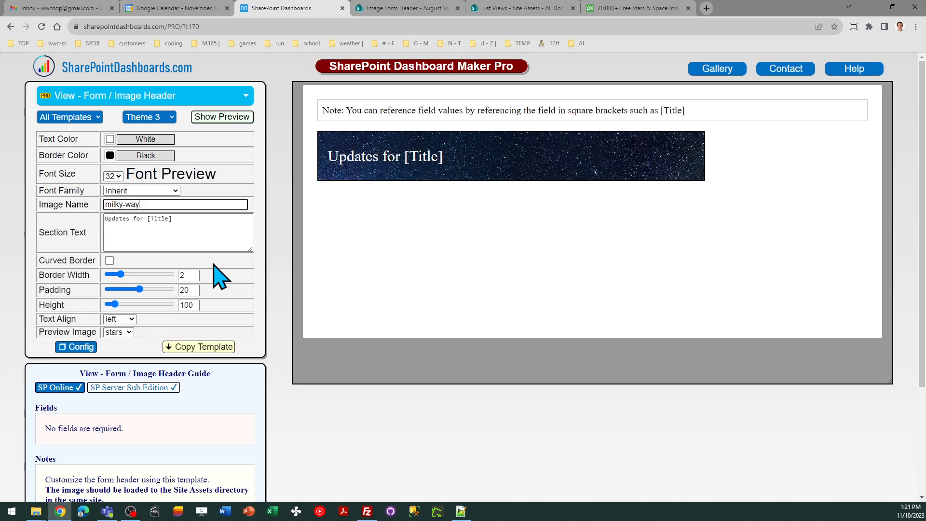
pyautogui.write('.jpg')
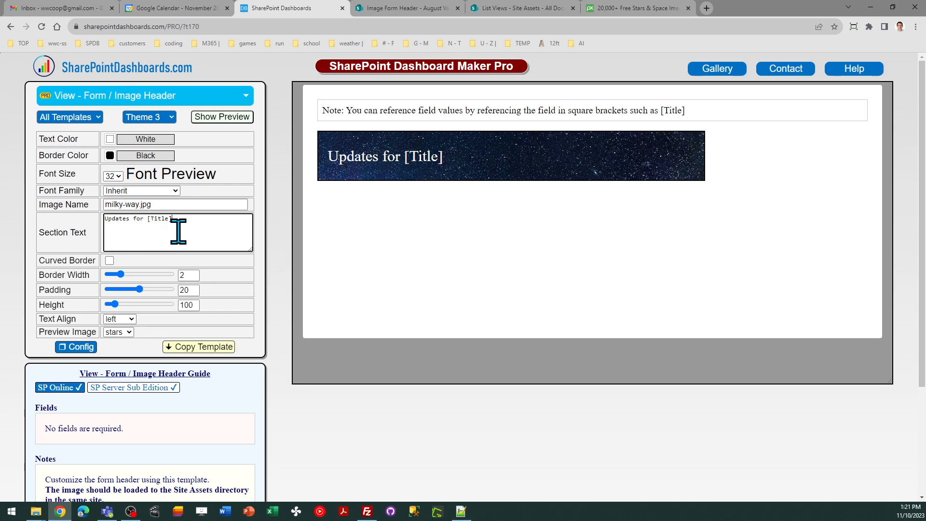
pyautogui.moveTo(312, 248)
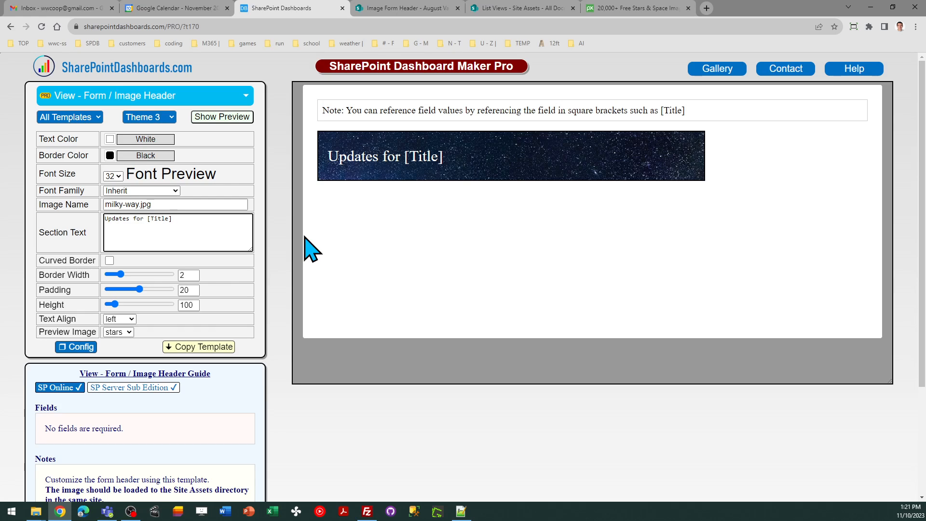
pyautogui.moveTo(114, 278)
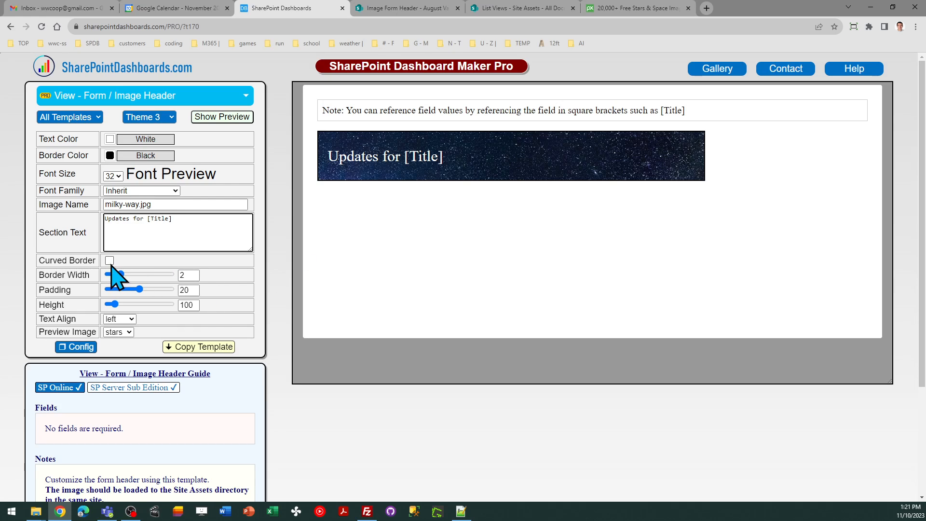
pyautogui.click(109, 260)
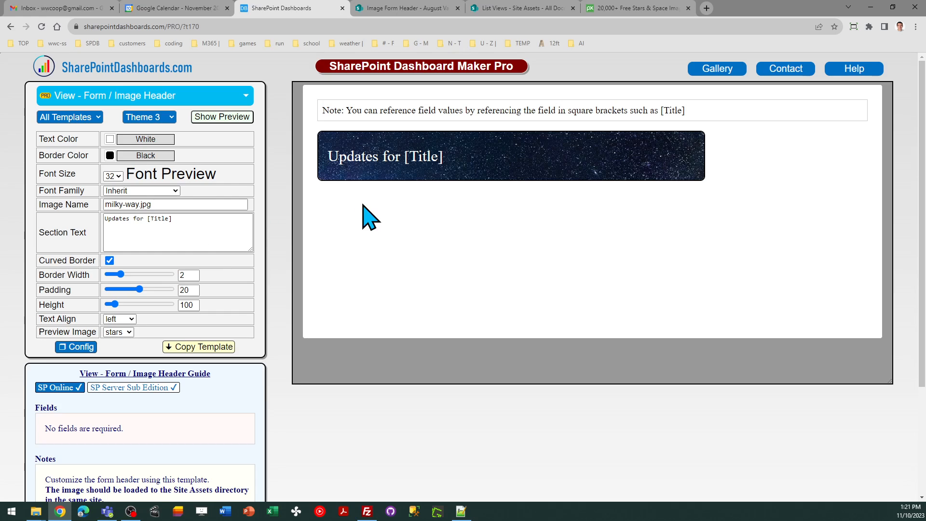
pyautogui.click(119, 318)
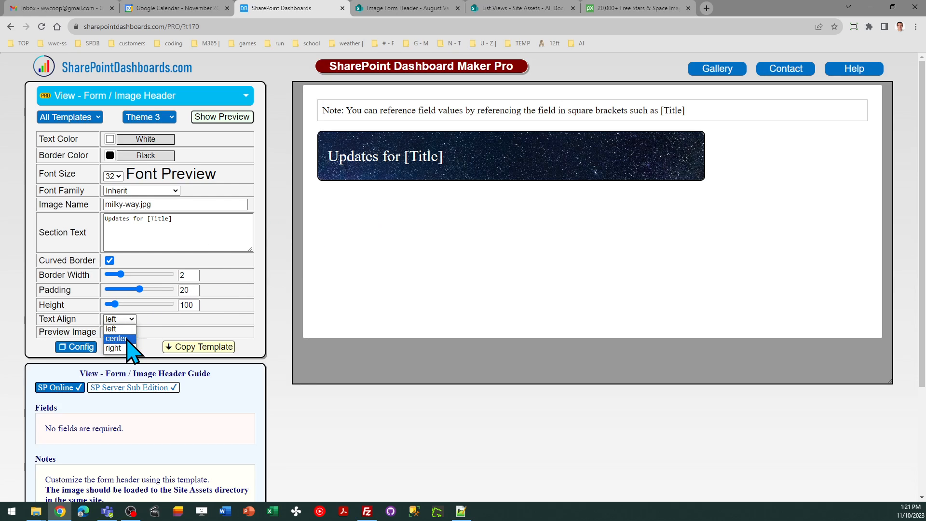
pyautogui.click(116, 337)
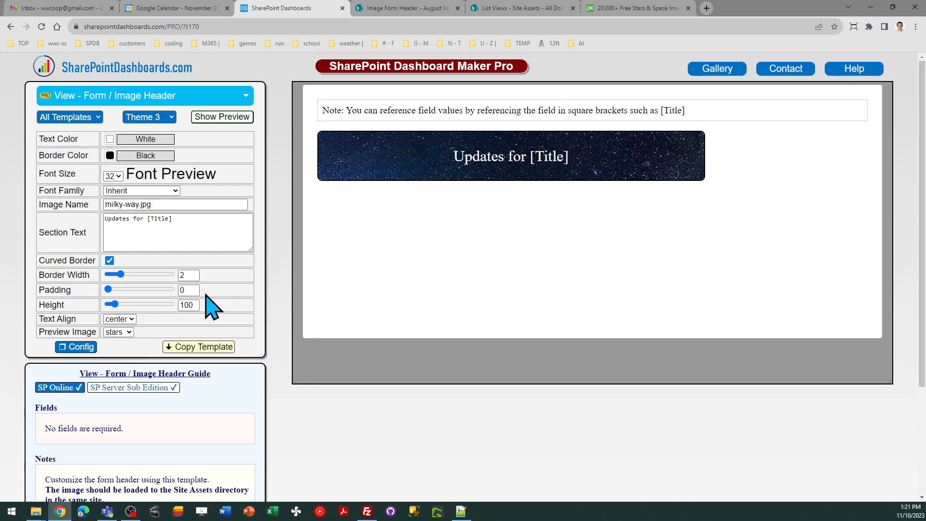
pyautogui.moveTo(248, 295)
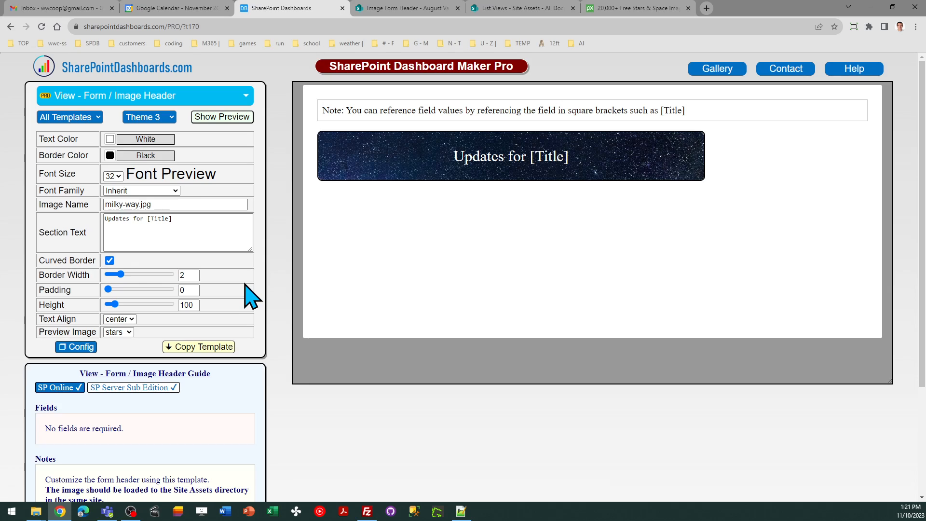
pyautogui.click(118, 331)
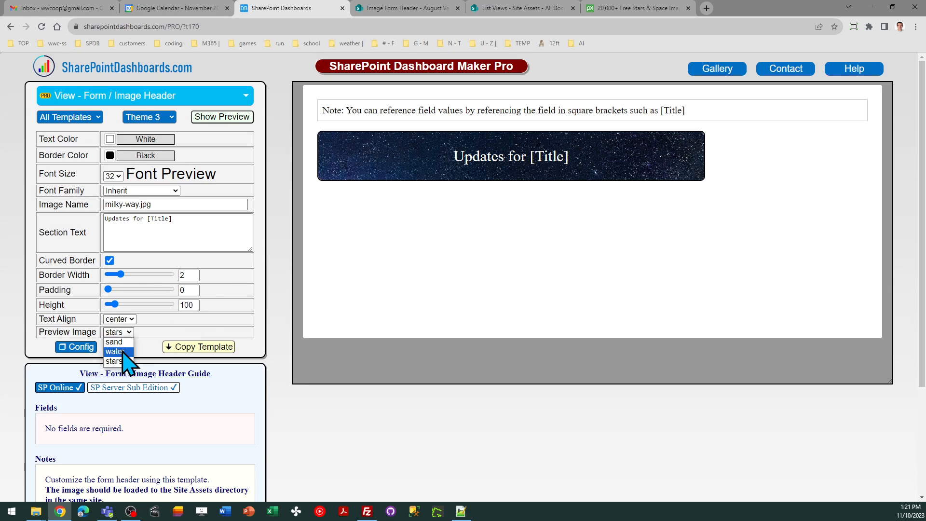
pyautogui.click(115, 351)
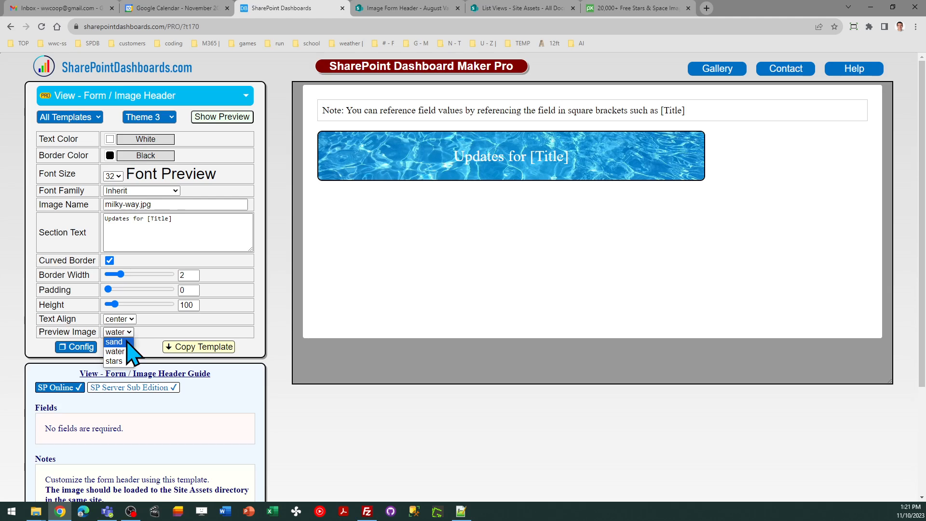
pyautogui.click(114, 341)
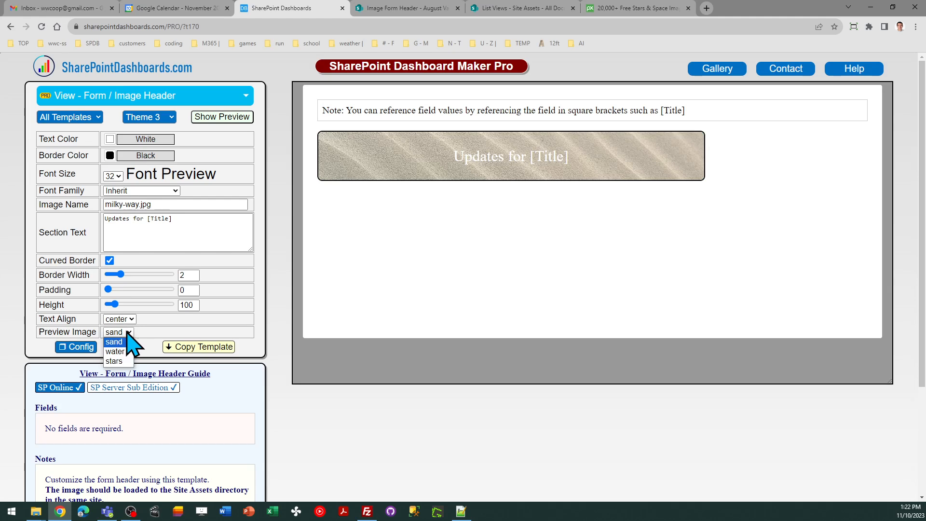
pyautogui.moveTo(113, 360)
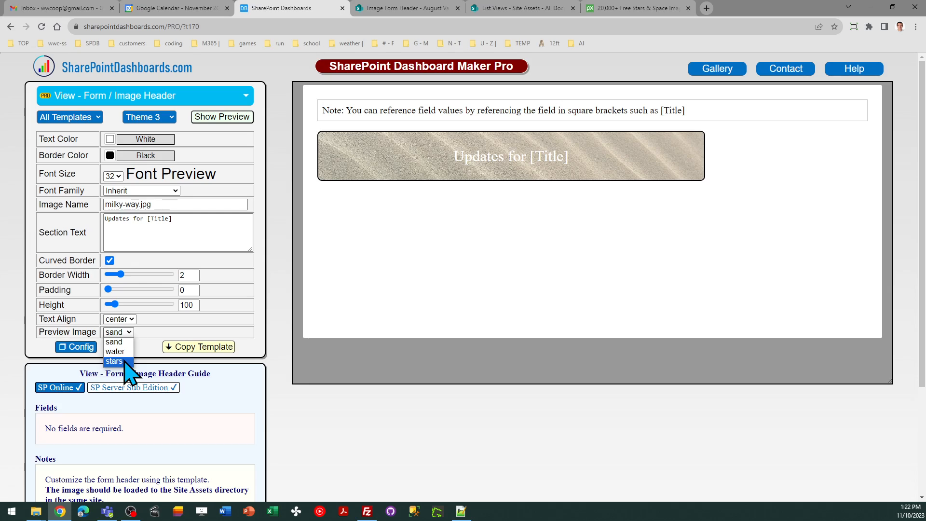
pyautogui.click(114, 360)
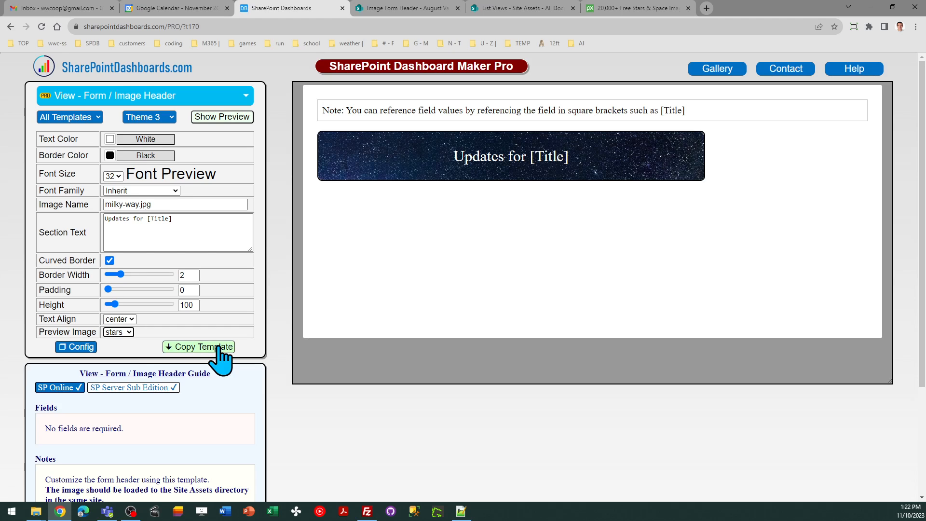
# Copy the generated header formatting code and dismiss the 'Template copied' notice.
pyautogui.click(198, 346)
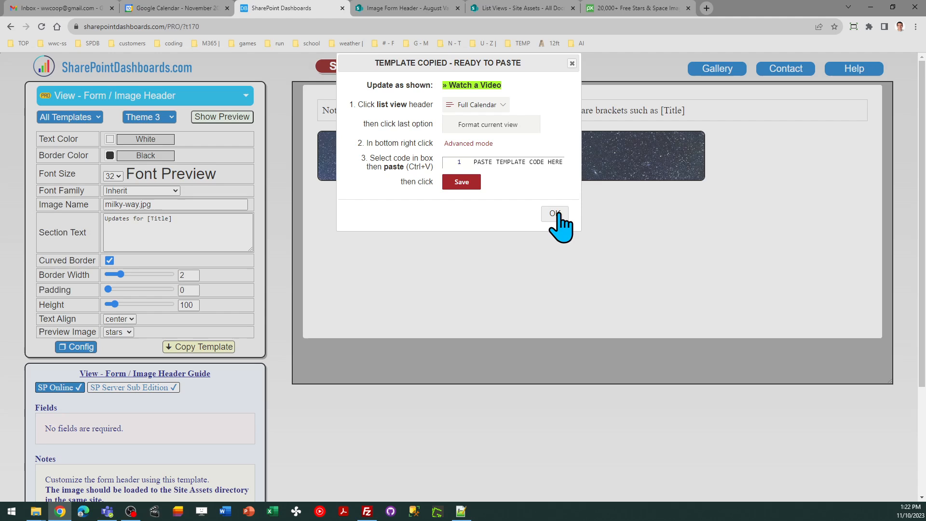
pyautogui.click(553, 214)
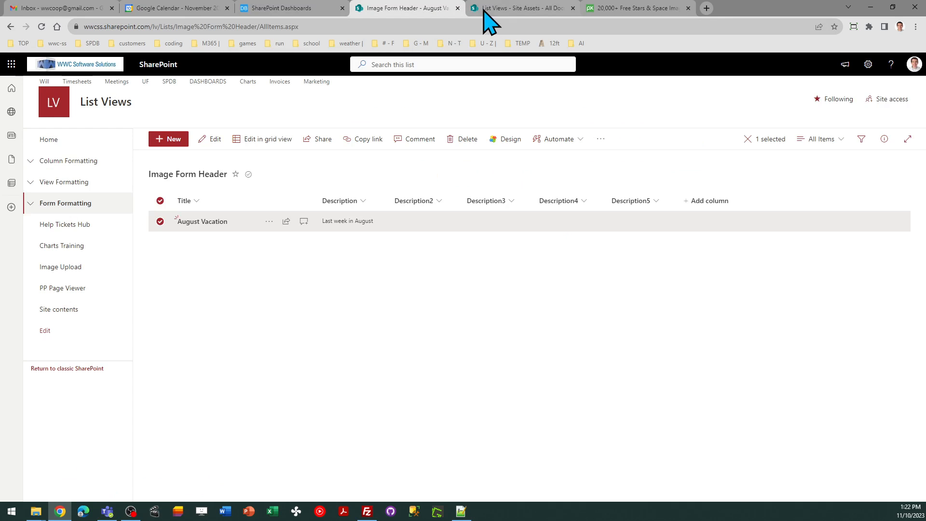
pyautogui.moveTo(424, 175)
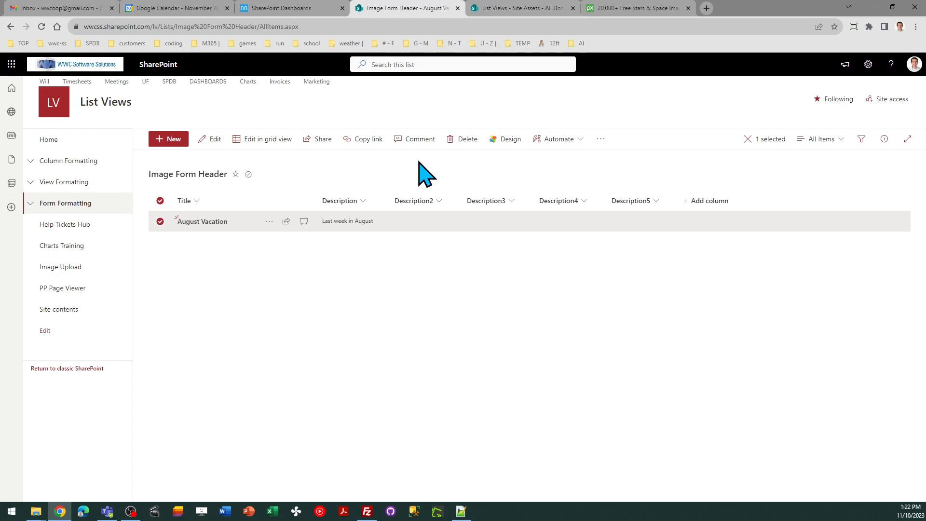
pyautogui.moveTo(204, 221)
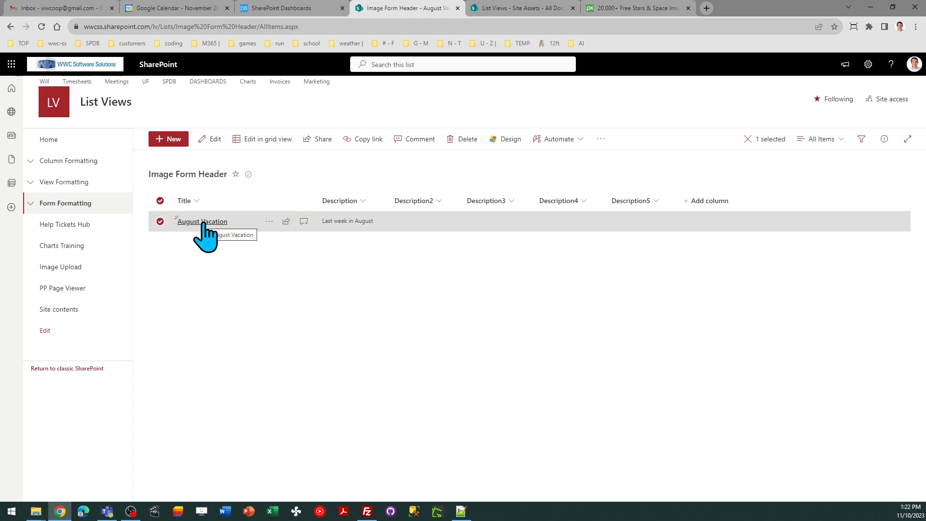
# Open the August Vacation item and choose Configure layout for its form.
pyautogui.click(201, 221)
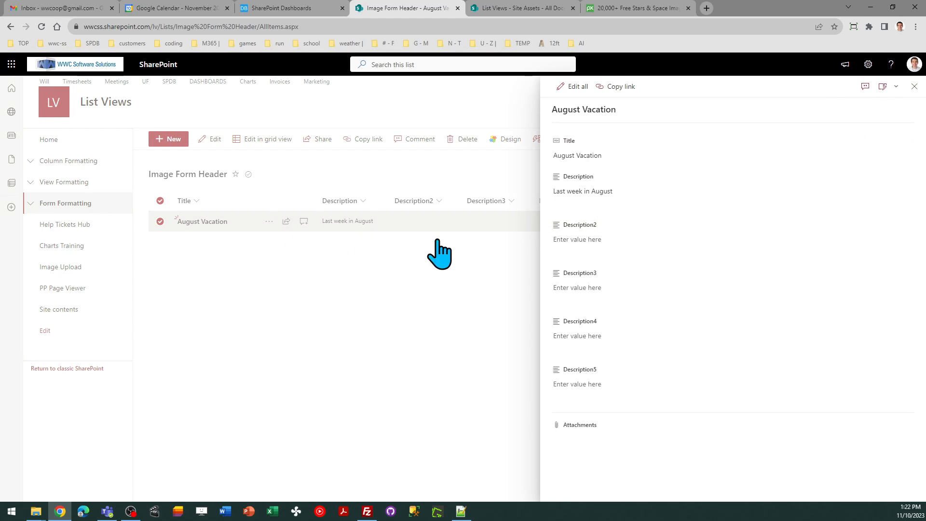
pyautogui.moveTo(207, 236)
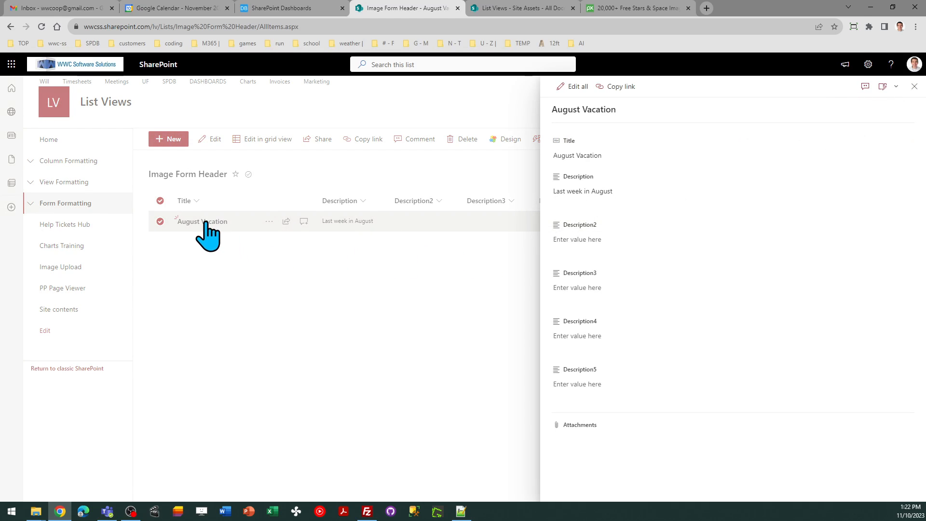
pyautogui.moveTo(212, 243)
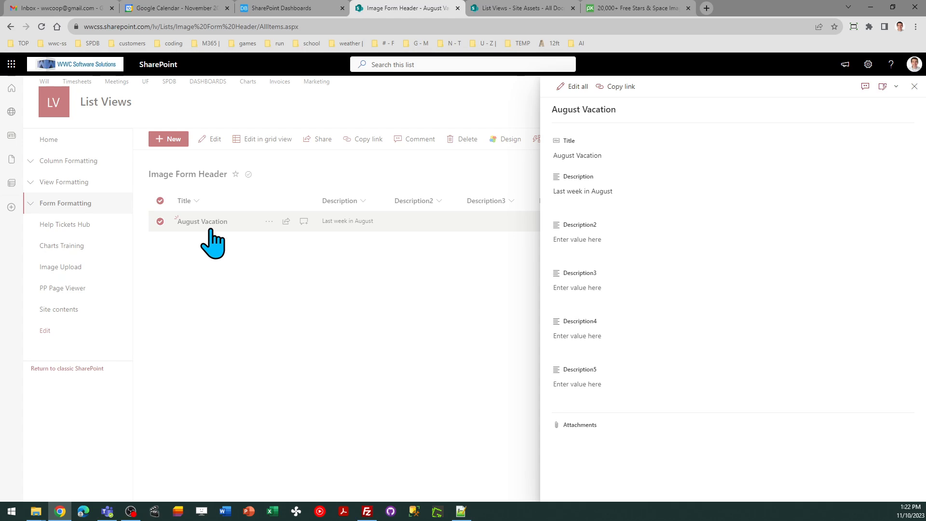
pyautogui.moveTo(446, 236)
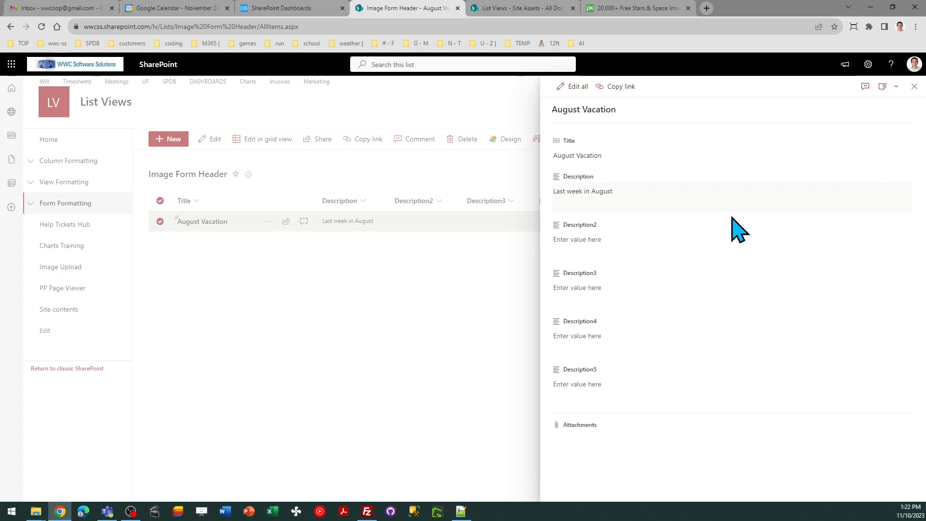
pyautogui.moveTo(882, 87)
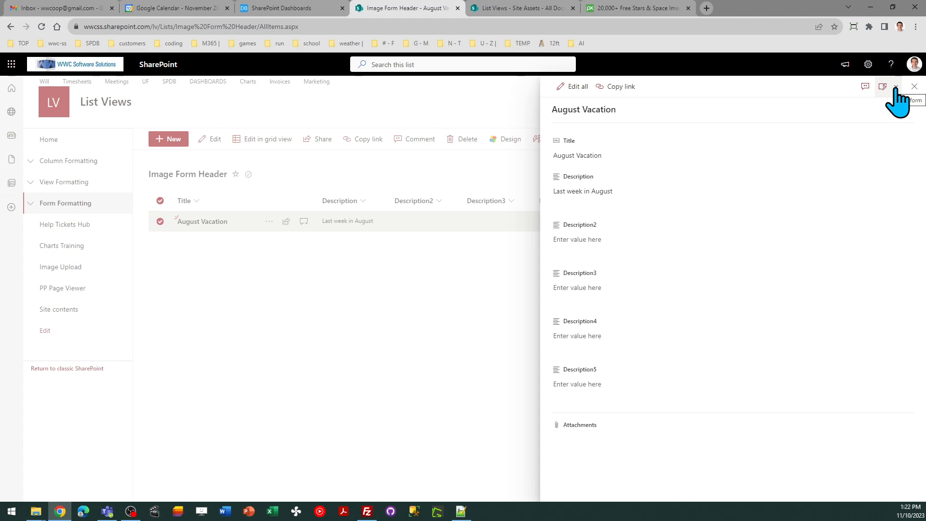
pyautogui.click(884, 86)
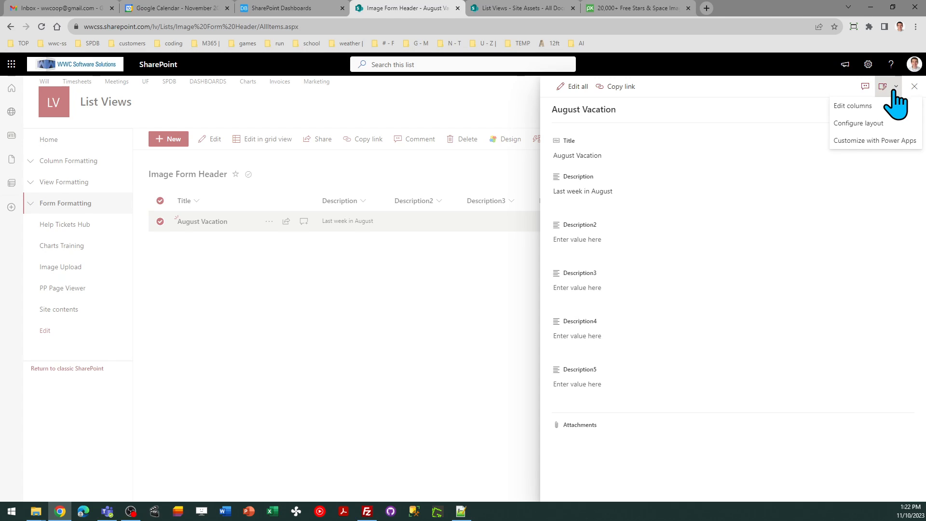
pyautogui.click(858, 122)
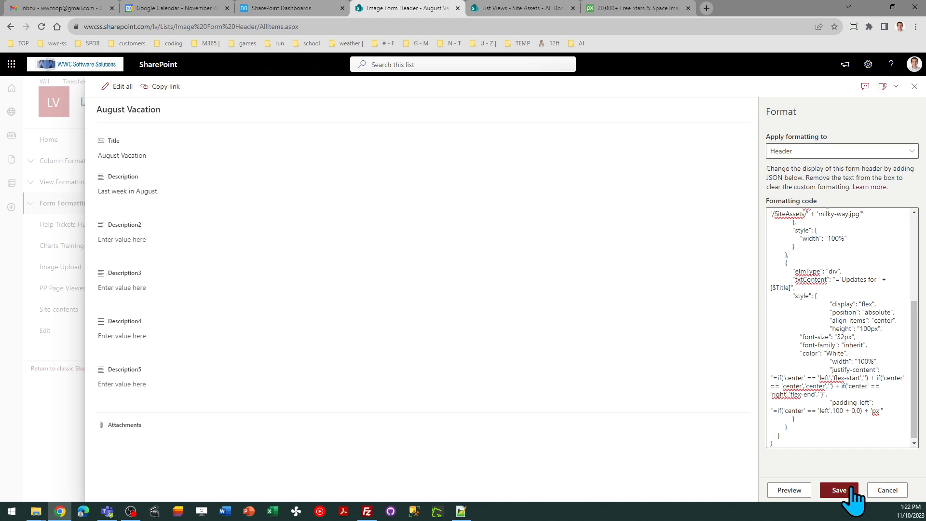
# Save the pasted header formatting, giving the form the 'Updates for August Vacation' starry banner.
pyautogui.click(838, 489)
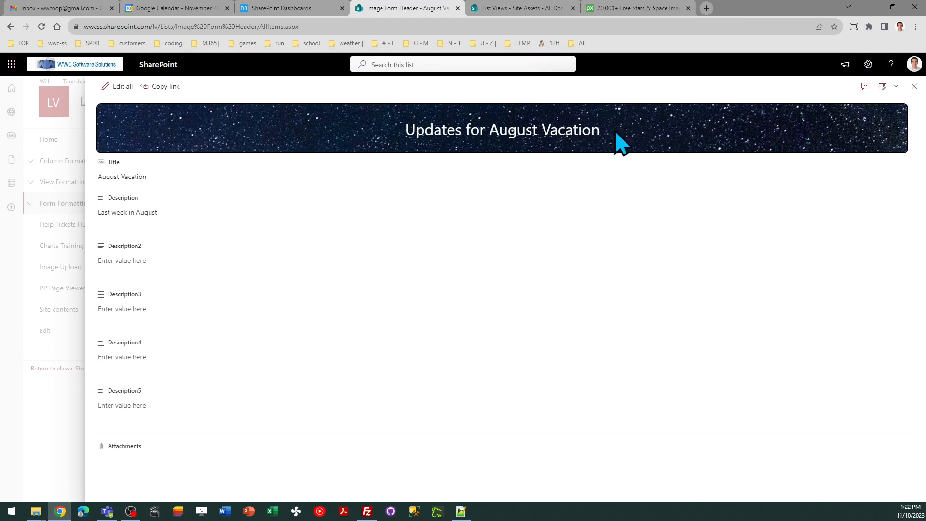
pyautogui.moveTo(919, 86)
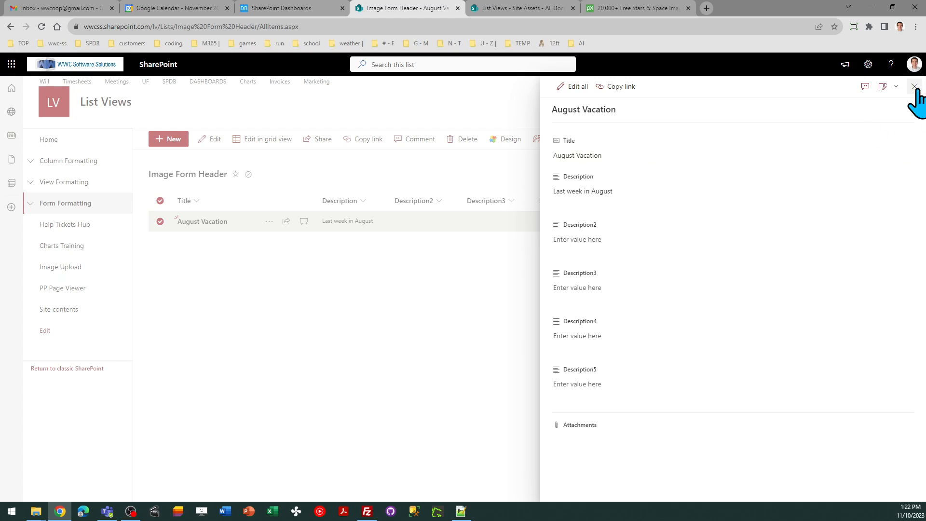
# Rename the item to 'Sept Vacation' so the banner reads 'Updates for Sept Vacation'.
pyautogui.click(915, 86)
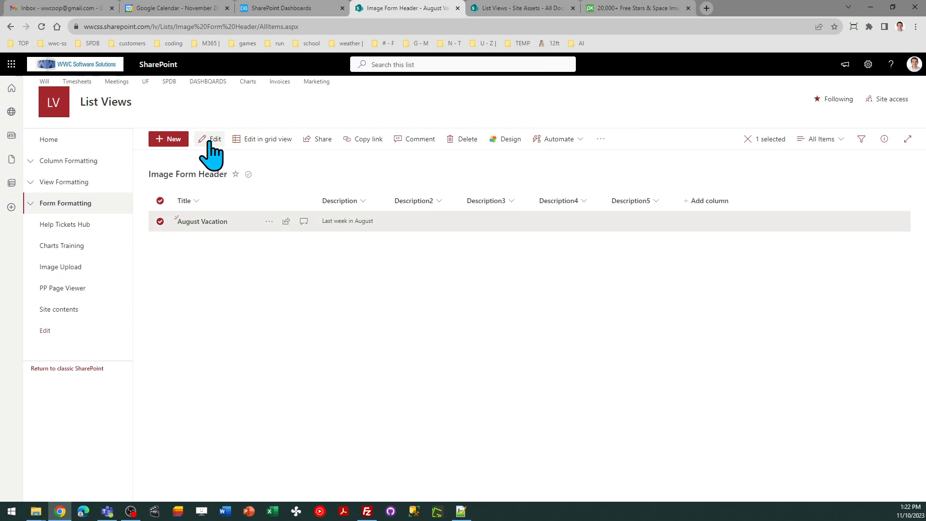
pyautogui.click(210, 139)
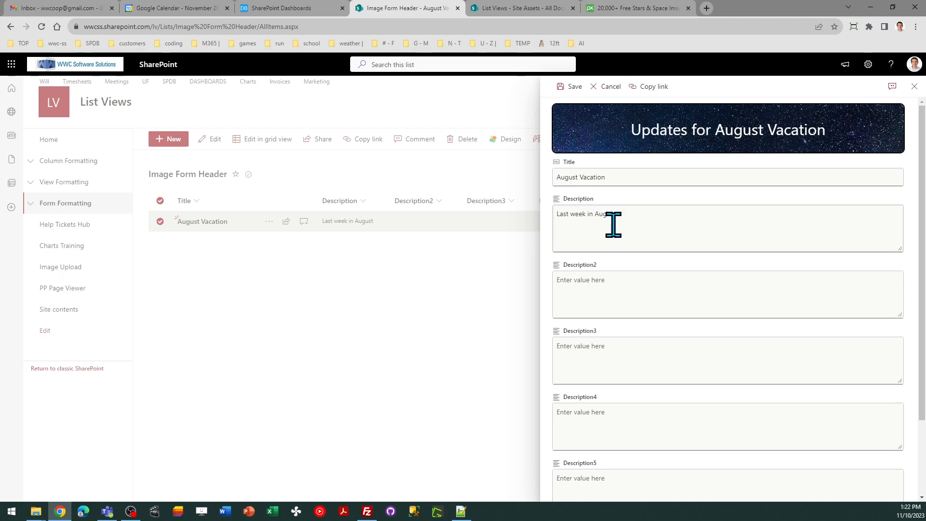
pyautogui.moveTo(794, 162)
pyautogui.write('Sept')
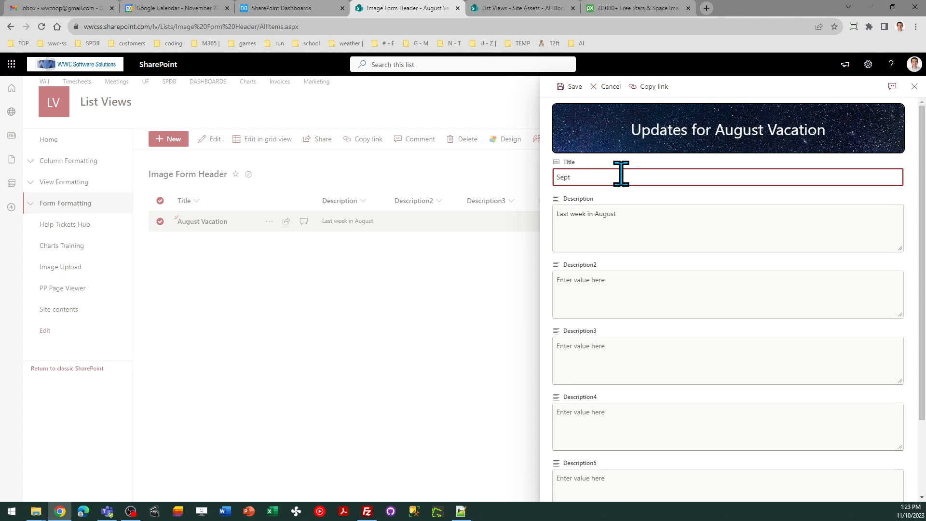
pyautogui.write('Vacation')
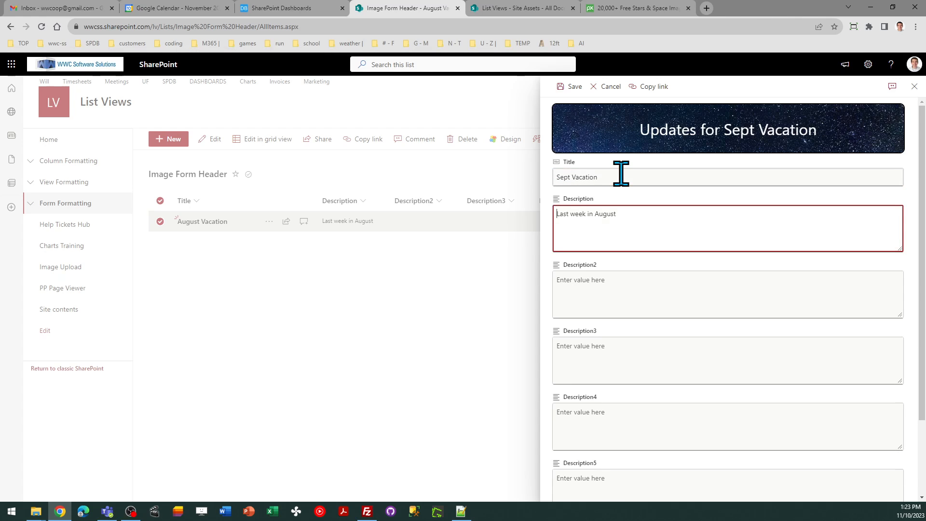
pyautogui.moveTo(885, 138)
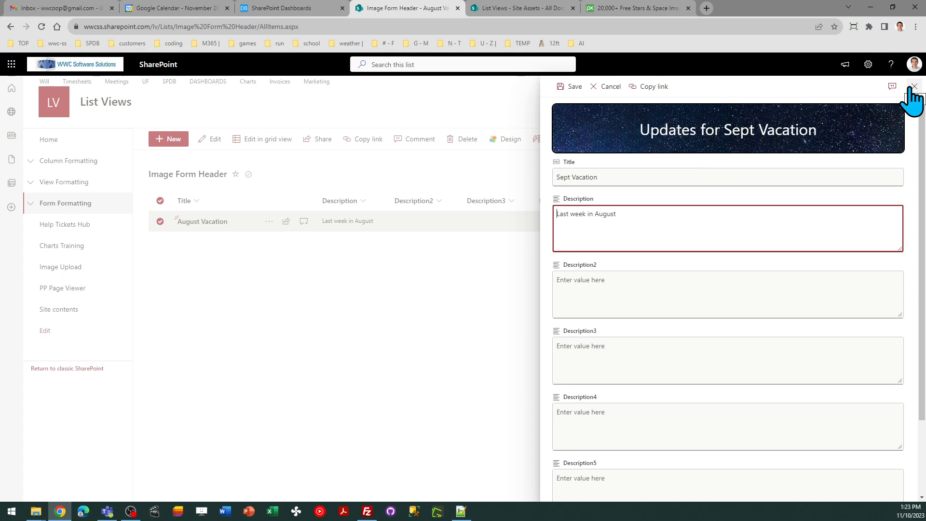
pyautogui.moveTo(914, 95)
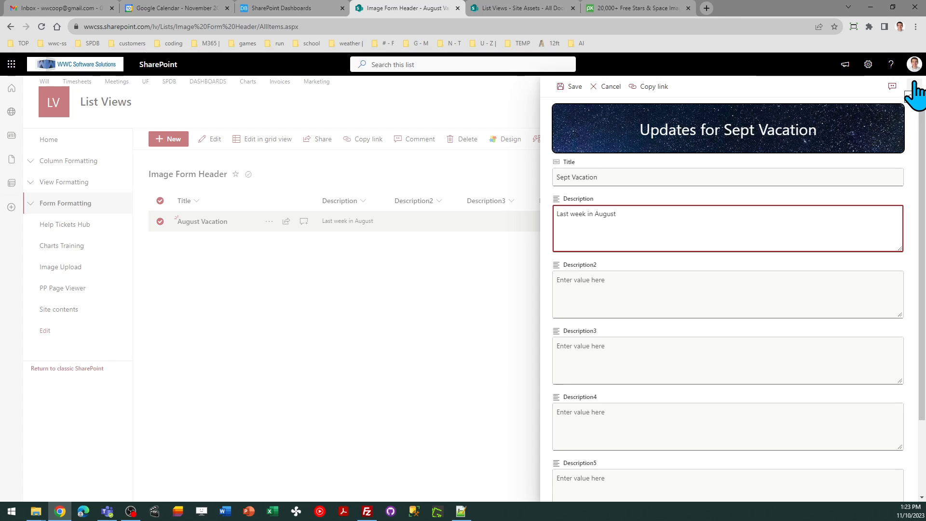
pyautogui.click(571, 86)
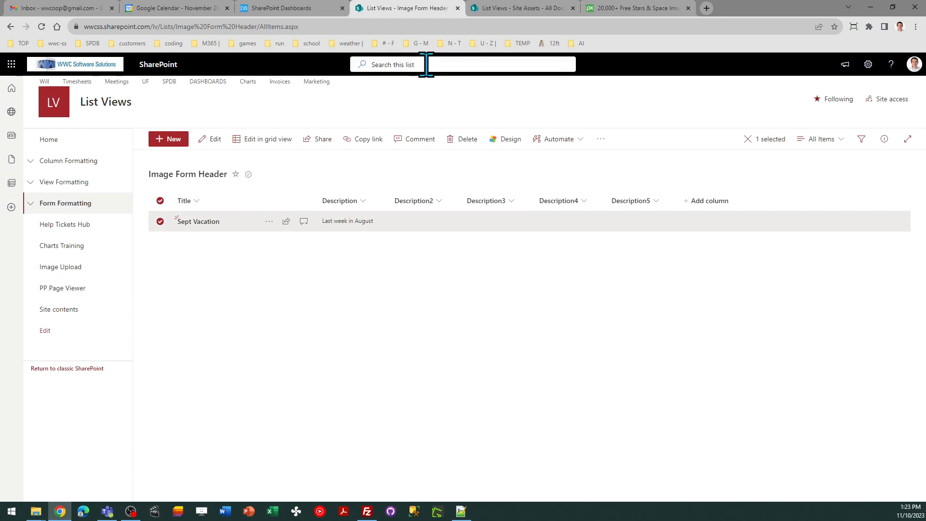
pyautogui.click(289, 7)
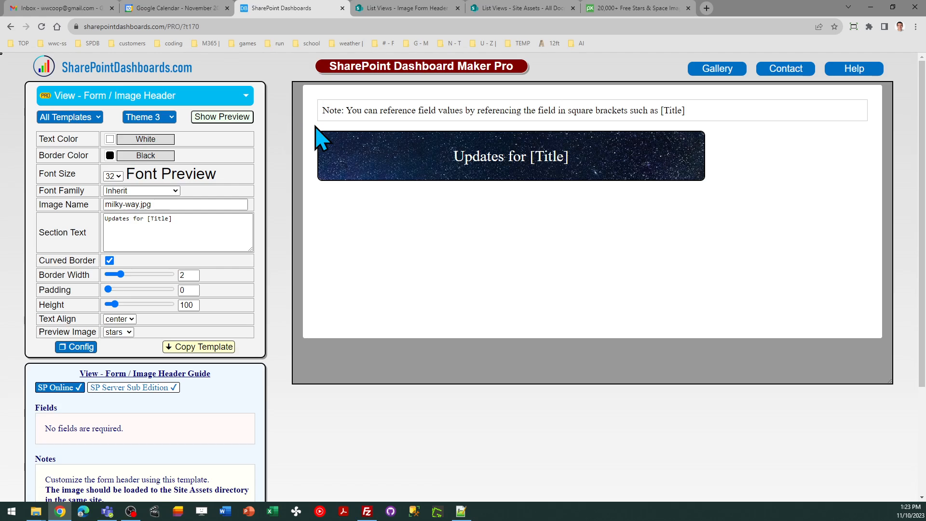
pyautogui.moveTo(310, 151)
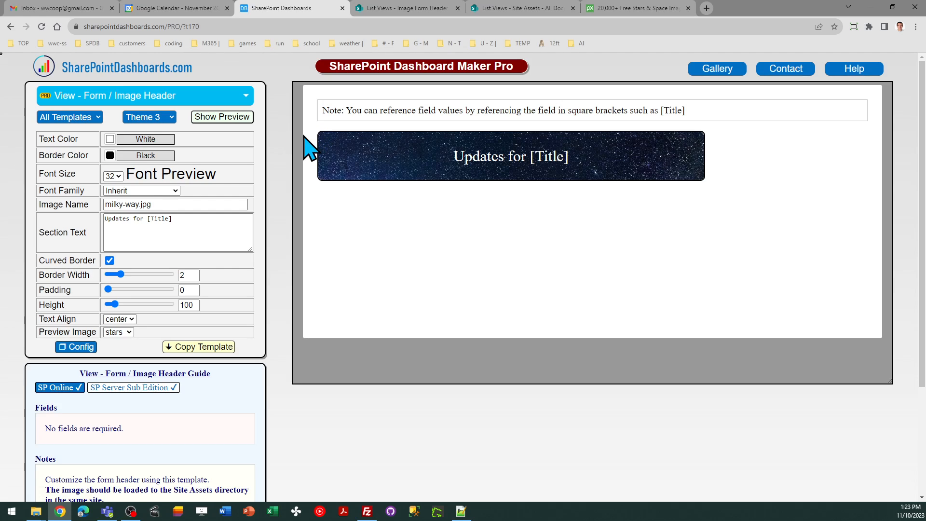
pyautogui.moveTo(288, 146)
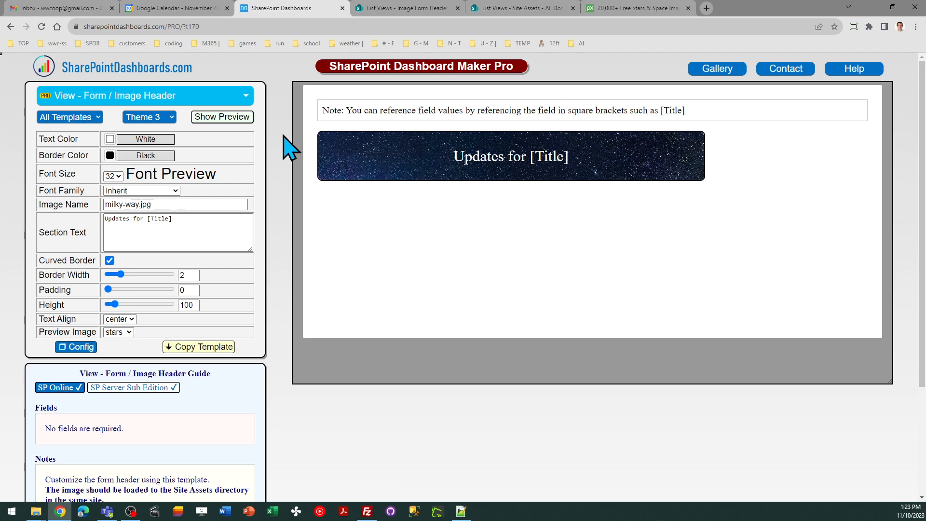